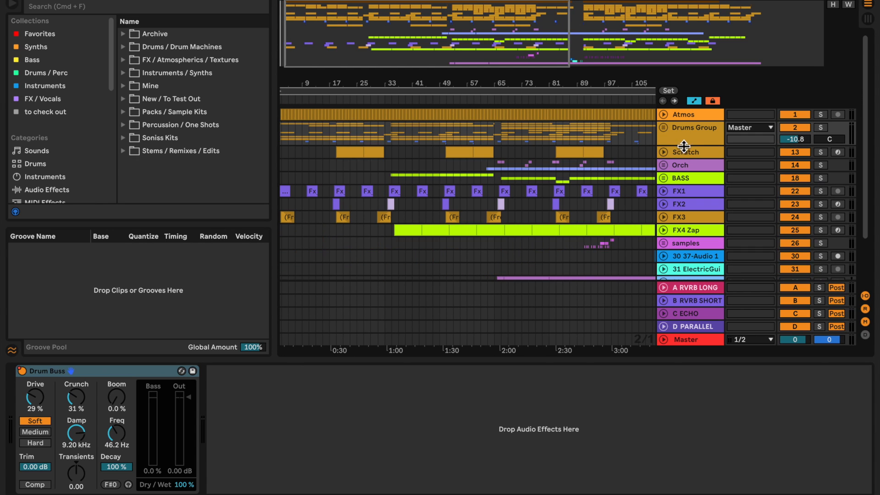
Bring bars 1–25 into view and show the Drums Group's Drum Buss device
left_click(686, 165)
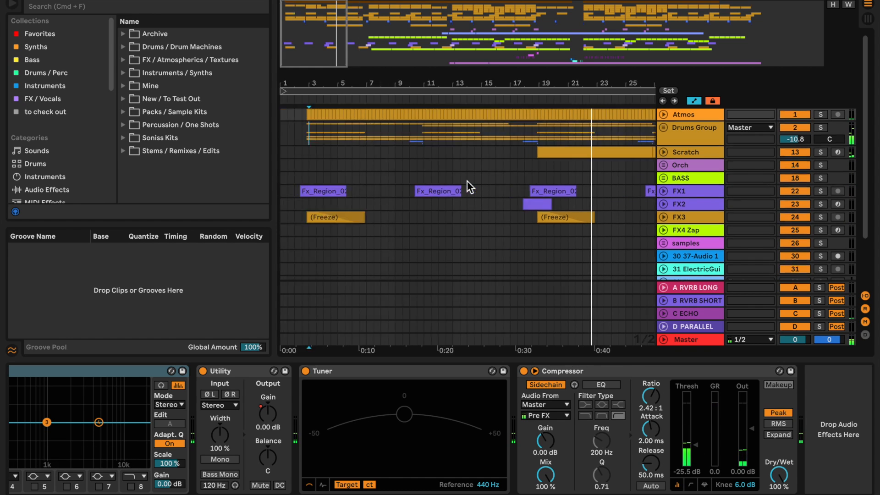
left_click(691, 127)
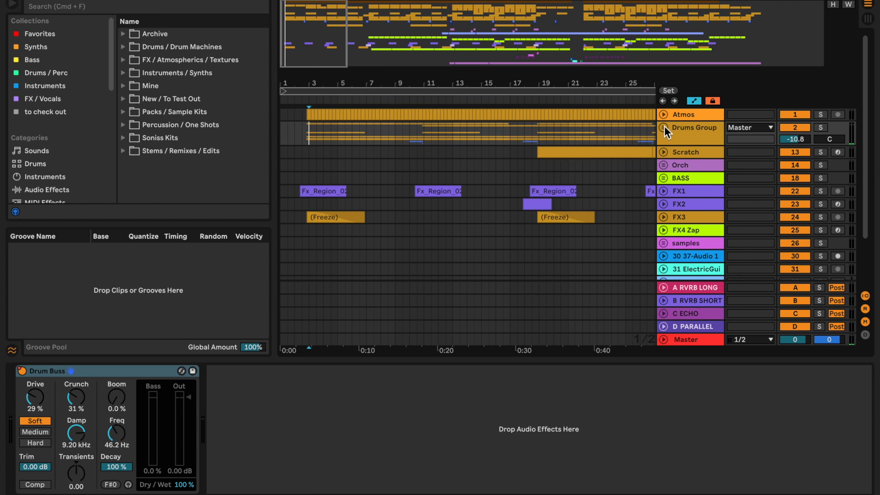
Unfold the Drums Group and scroll down to its individual drum tracks
left_click(660, 128)
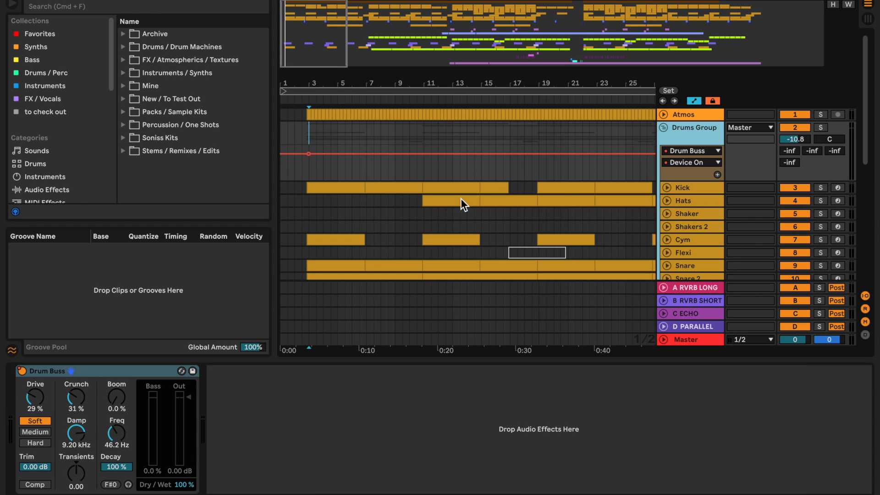
scroll("down", 3)
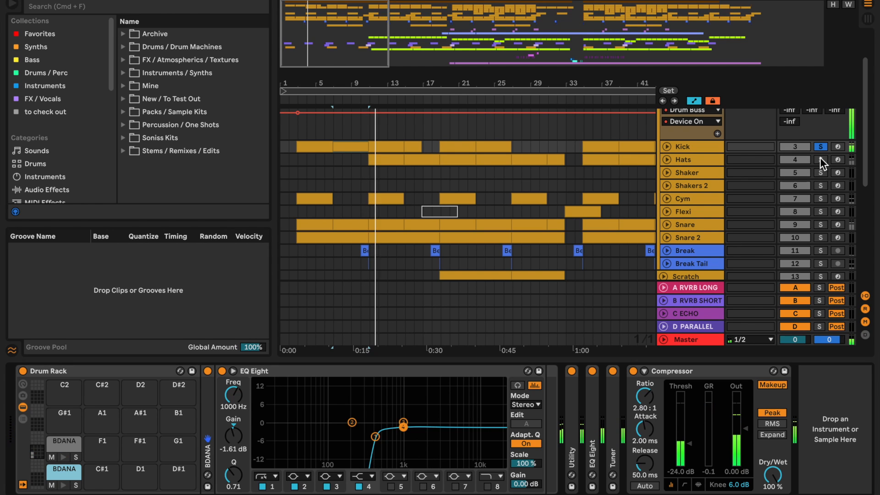
Solo the Hats track and display its Delay, EQ Eight and Chorus chain
left_click(819, 159)
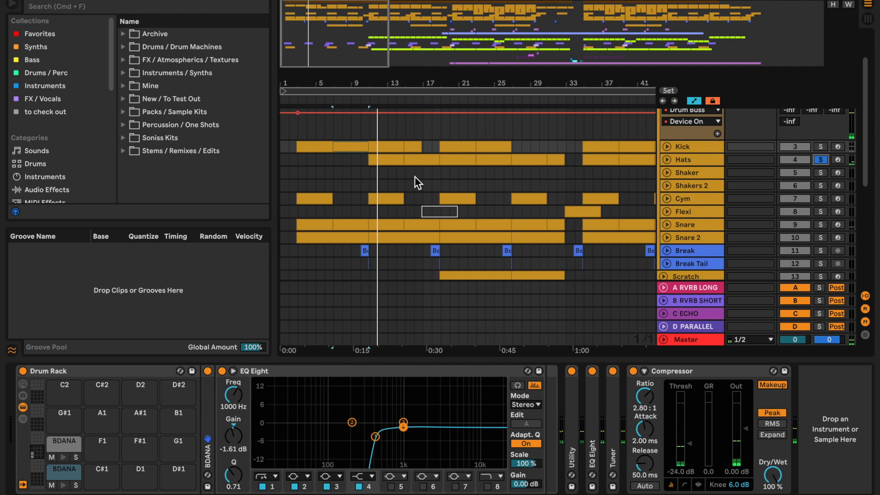
left_click(684, 159)
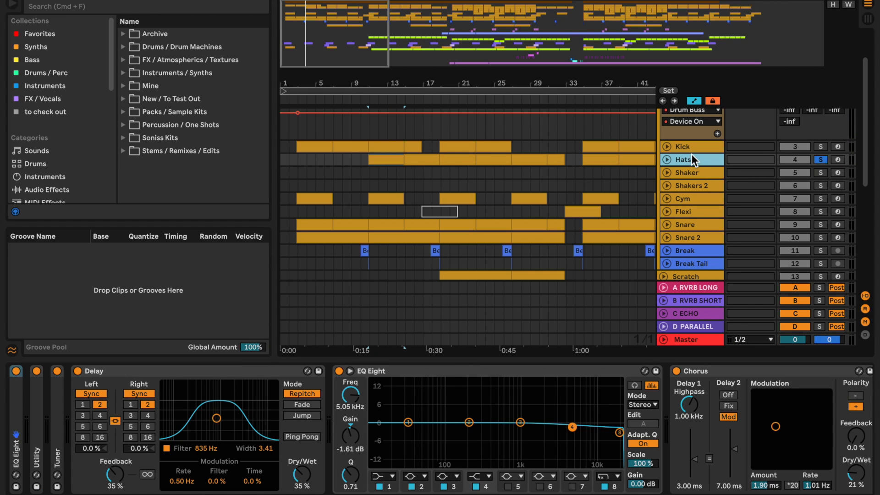
left_click(683, 159)
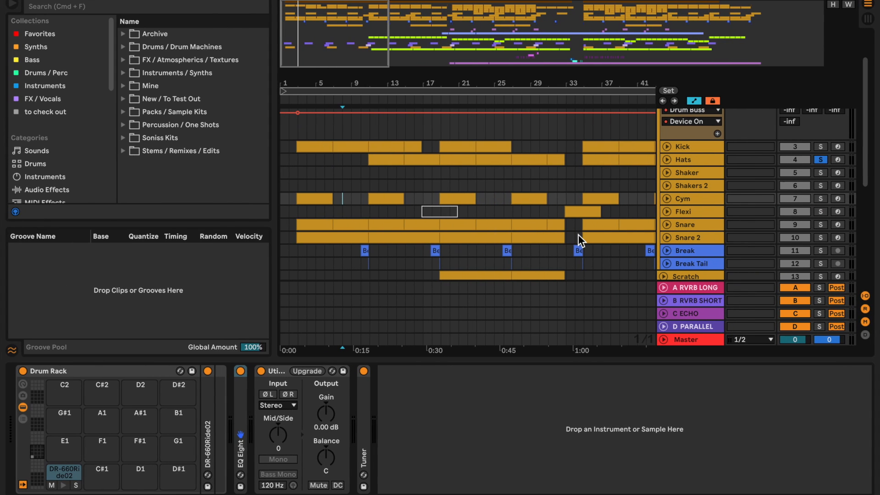
mouse_move(674, 142)
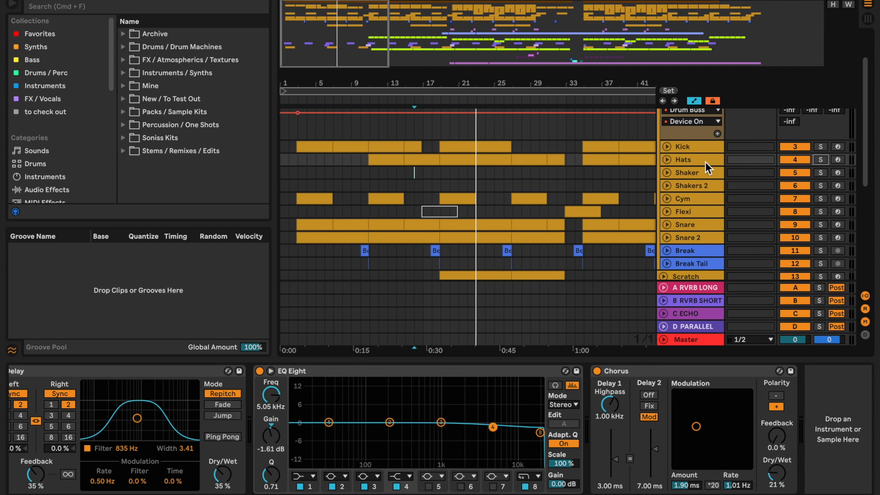
Show the Snare's sample and effects, solo it, then move on to the Flexi track
left_click(685, 224)
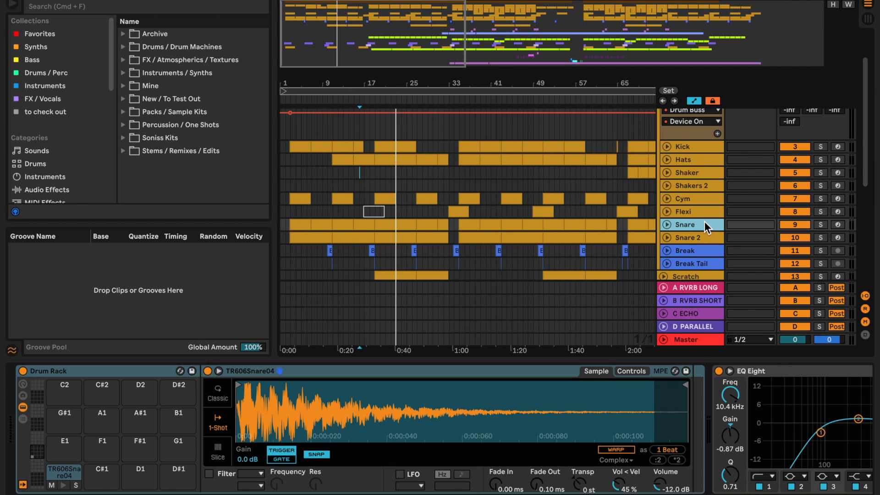
left_click(820, 225)
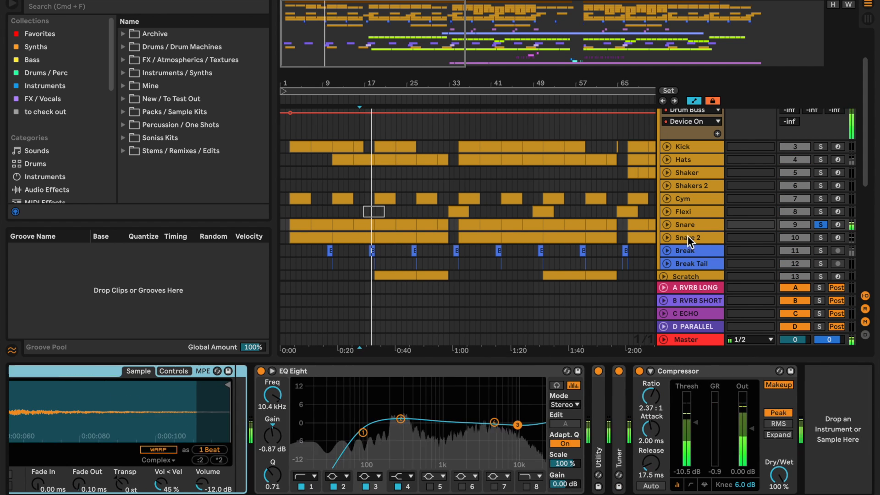
left_click(691, 237)
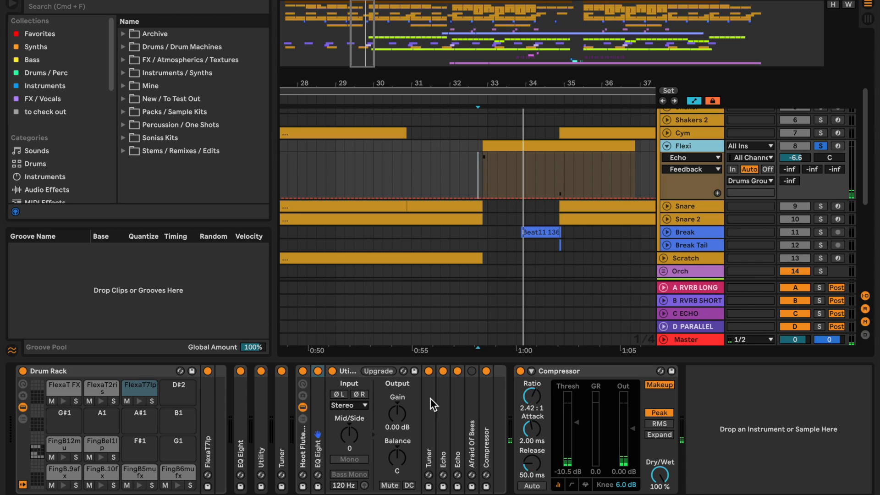
Collapse the Flexi Echo Feedback automation lane in the device area
left_click(471, 371)
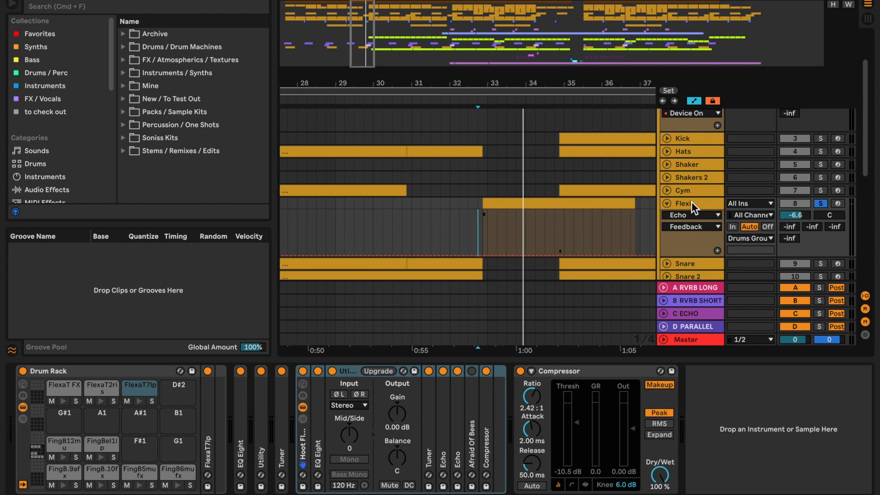
mouse_move(601, 204)
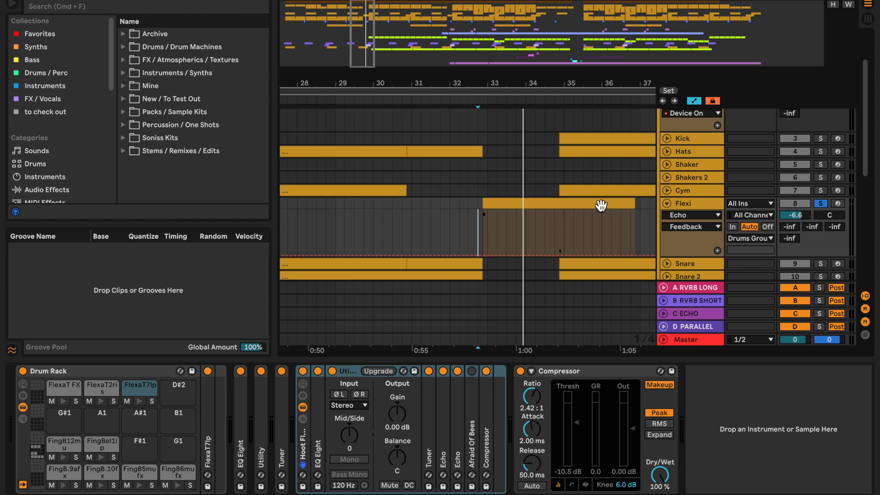
mouse_move(302, 449)
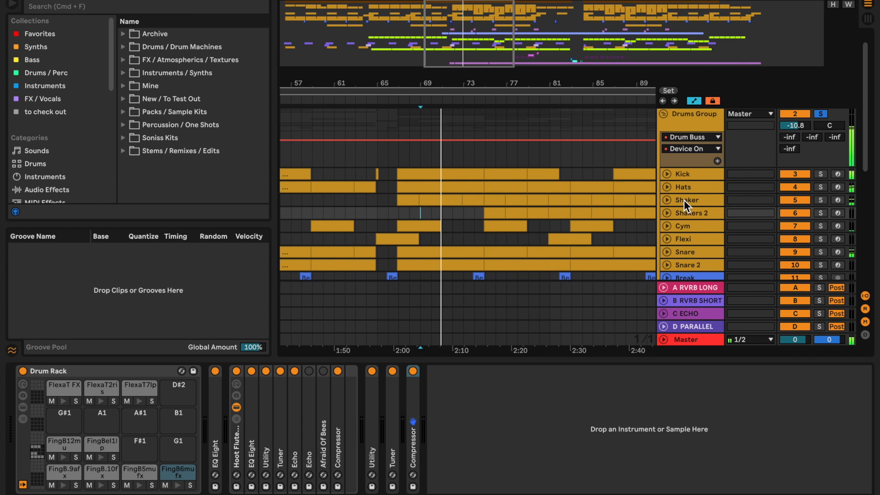
Show the Shaker track with its volume automation, then fold the lane away again
left_click(688, 200)
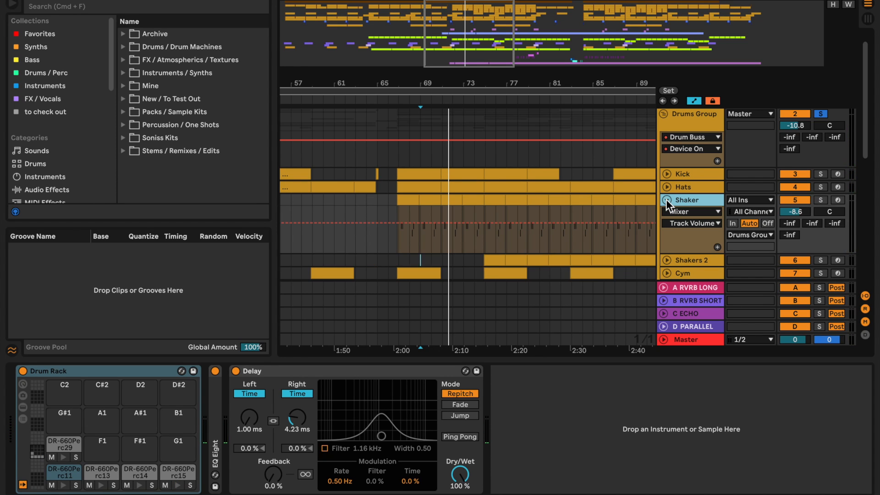
left_click(665, 200)
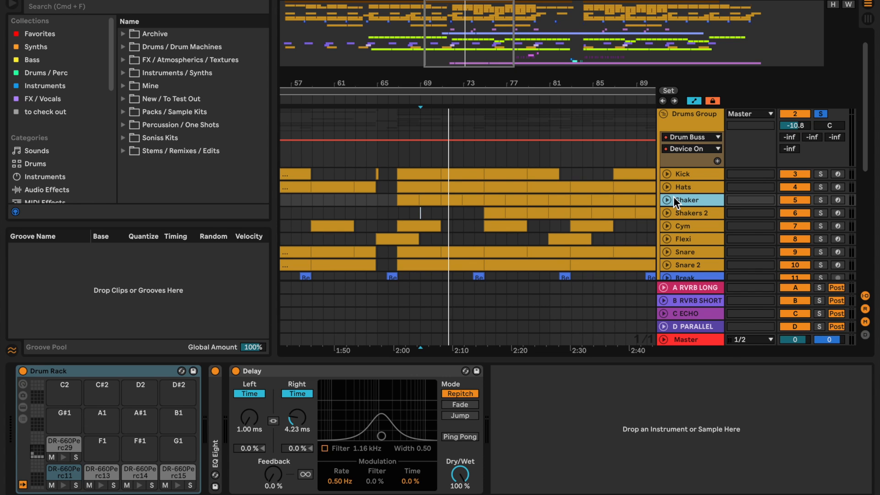
scroll("down", 3)
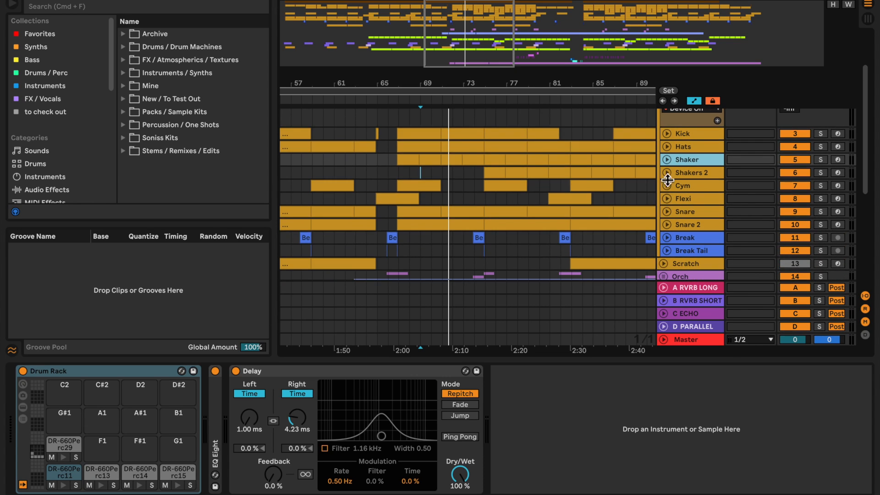
mouse_move(687, 175)
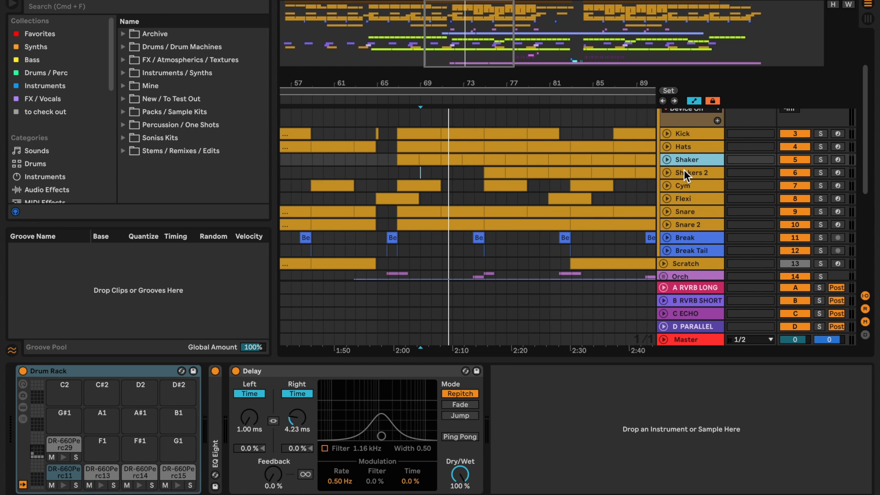
right_click(687, 159)
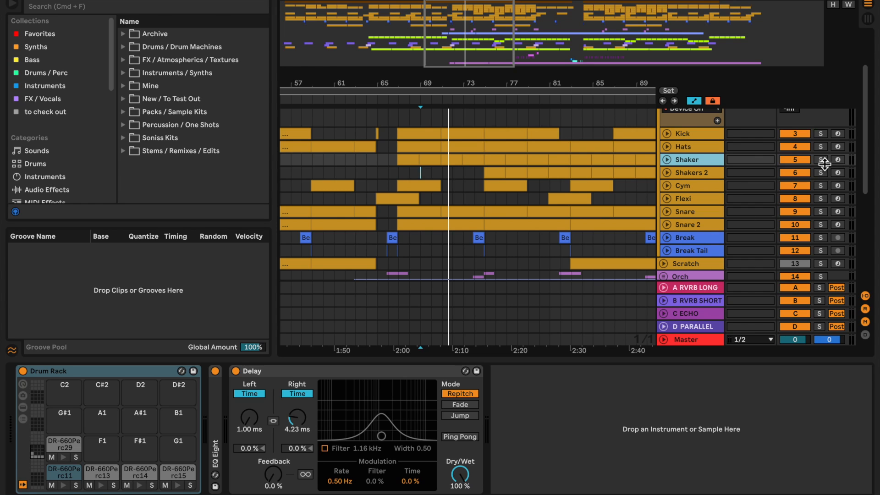
Solo the Shaker, toggle its Delay effect and adjust a device parameter
left_click(819, 160)
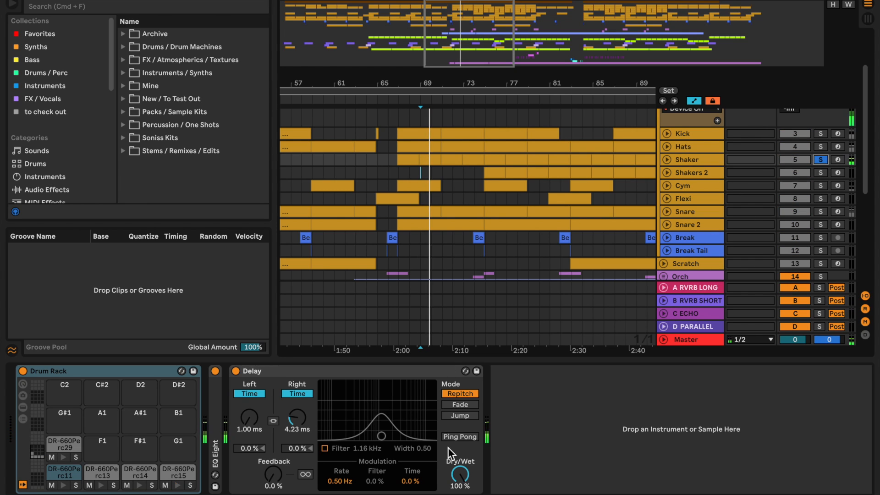
mouse_move(237, 374)
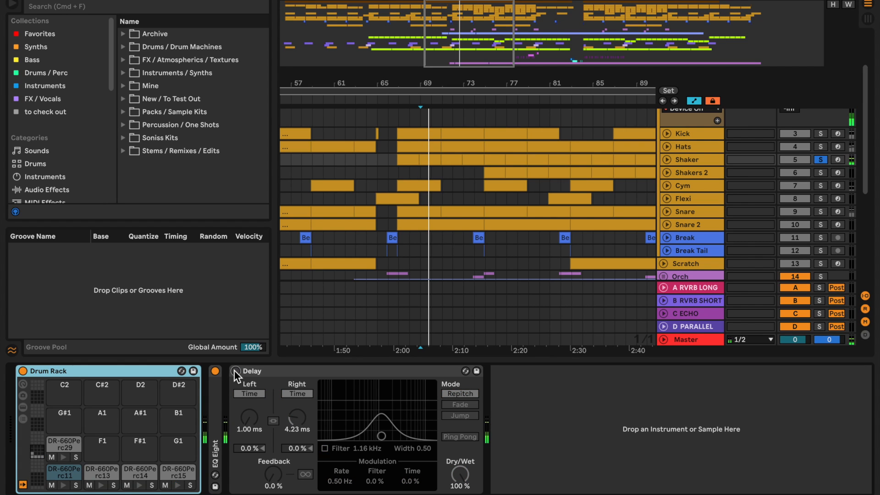
left_click(232, 371)
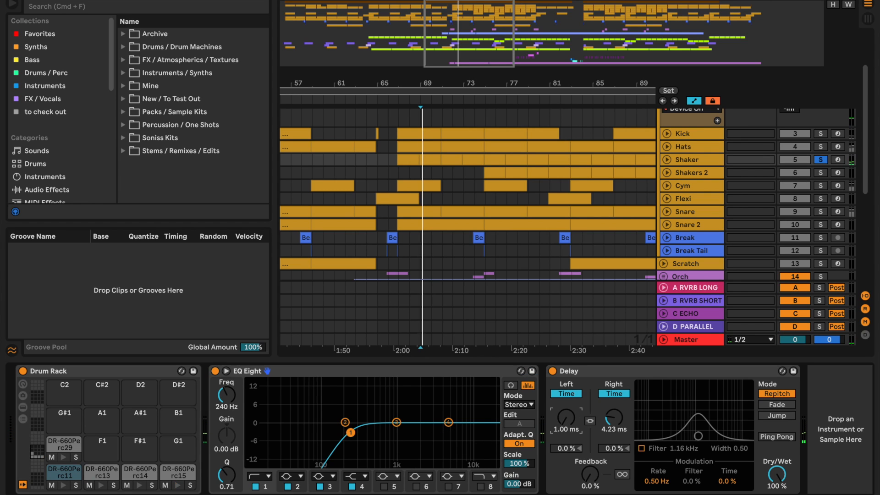
left_click_drag(564, 417, 564, 392)
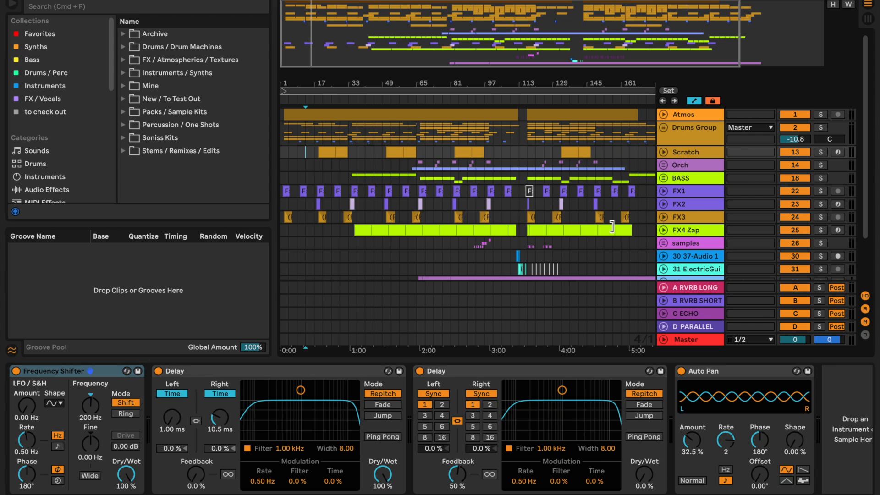
Show the BASS group's EQ Eight and Utility chain and unfold its Bass, Bass 1/8 and Bass 1/4 tracks
left_click(681, 178)
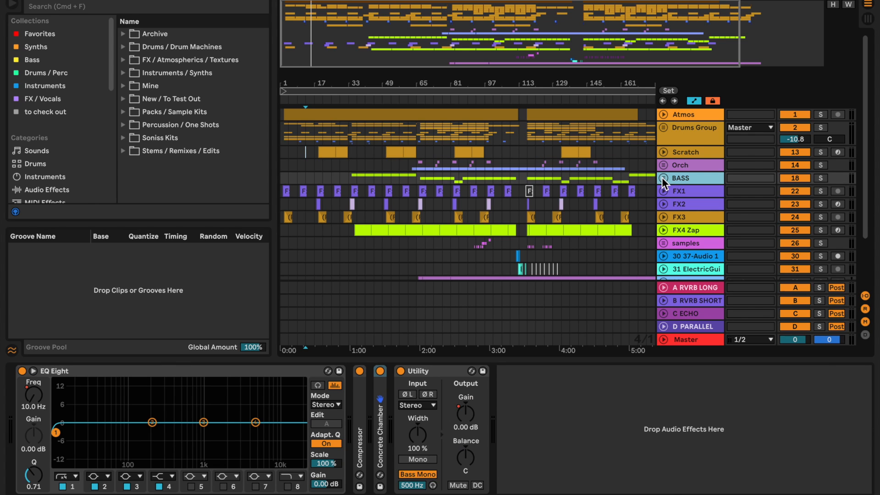
left_click(663, 178)
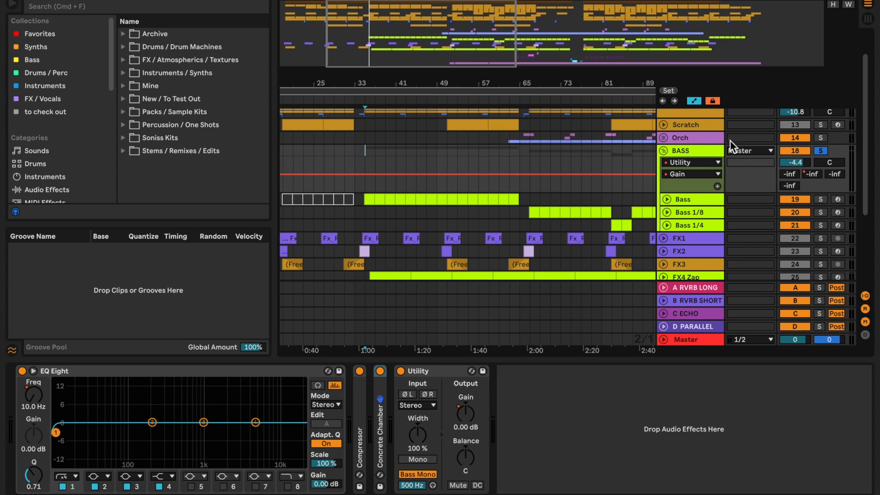
Review the Bass Sampler's Pitch/Osc, Filter/Global and Modulation settings
left_click(682, 199)
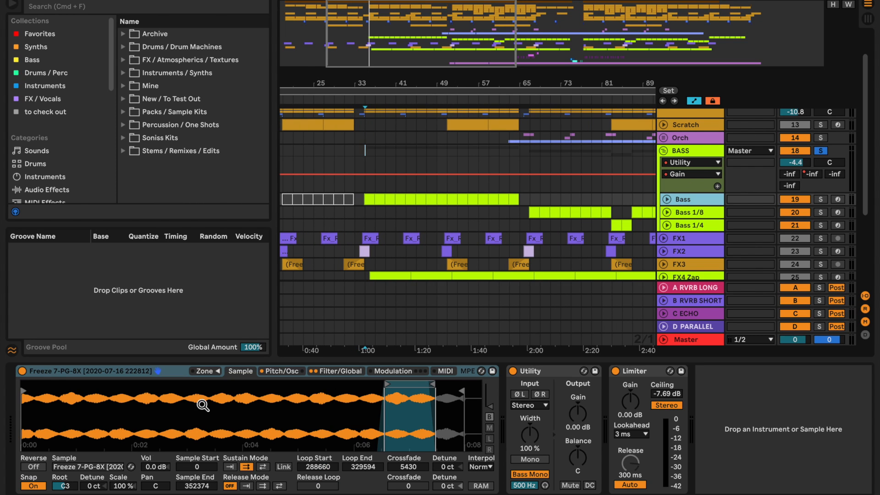
mouse_move(386, 416)
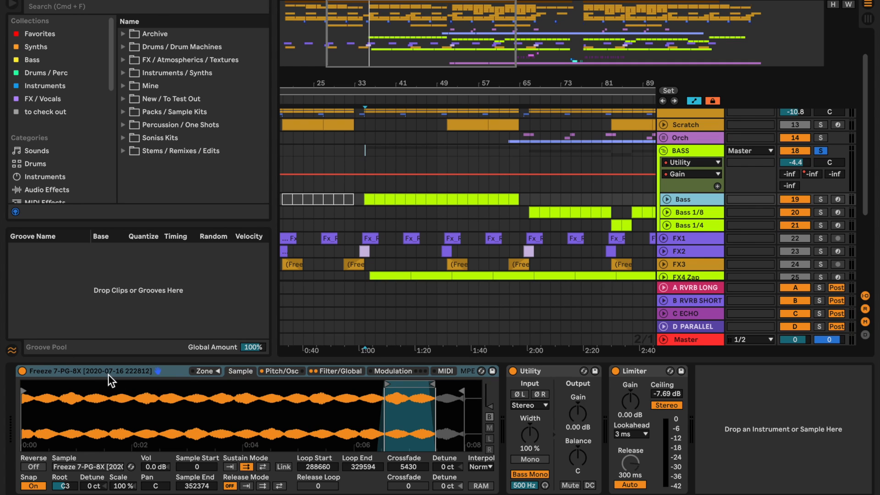
mouse_move(356, 326)
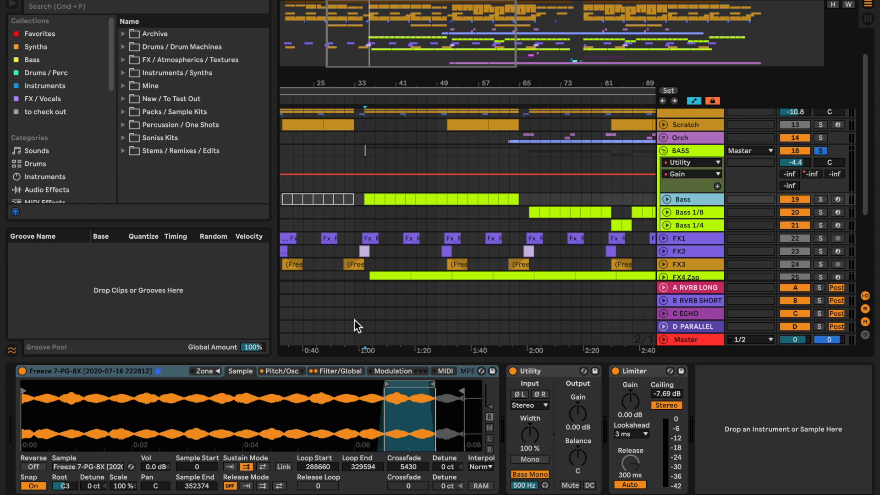
mouse_move(392, 197)
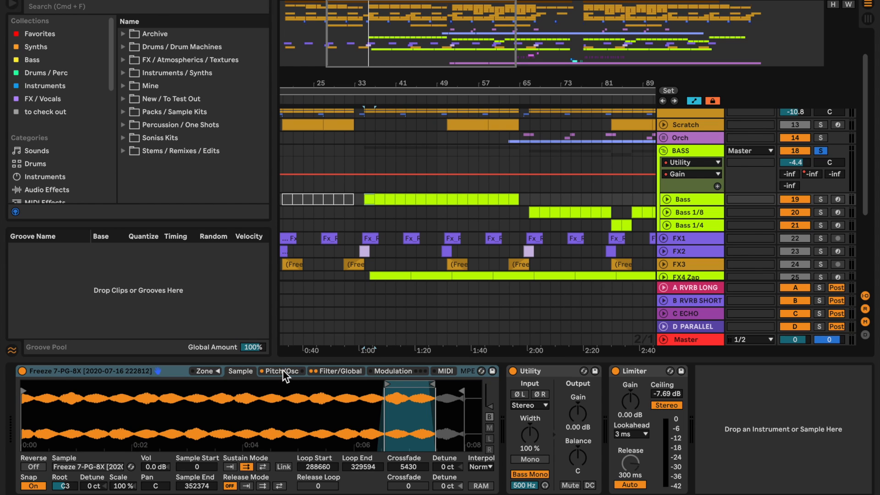
left_click(339, 371)
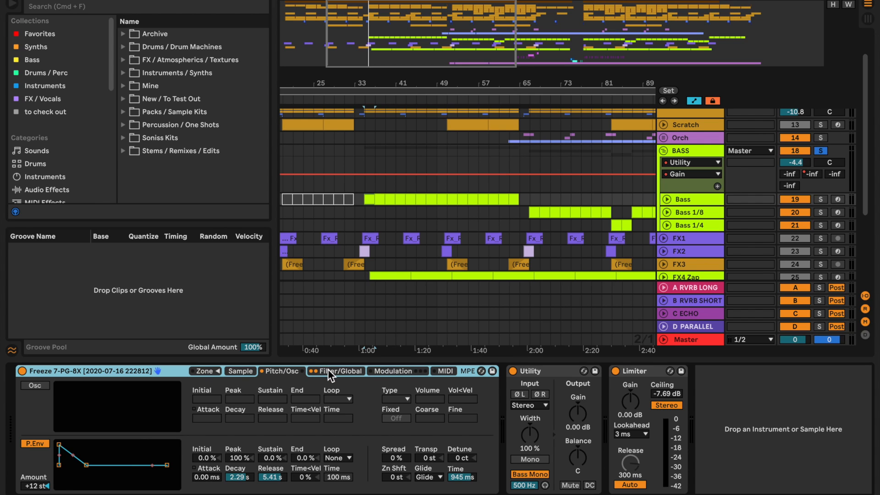
mouse_move(427, 352)
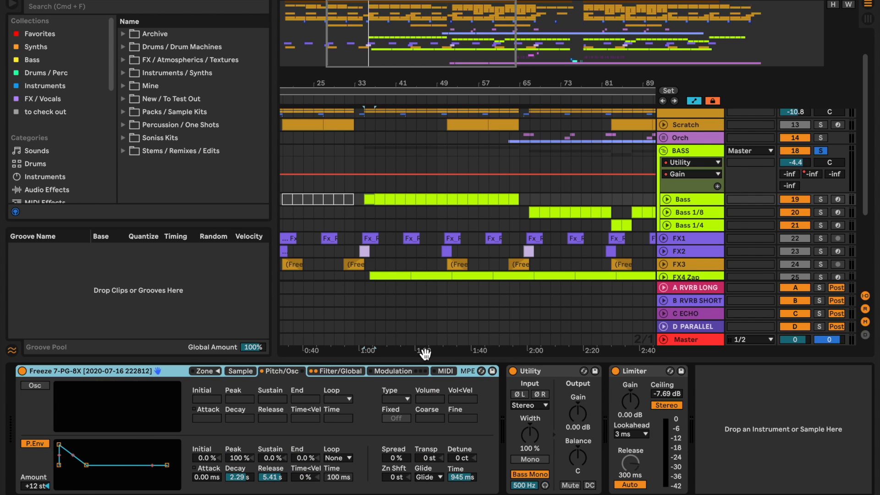
left_click(339, 371)
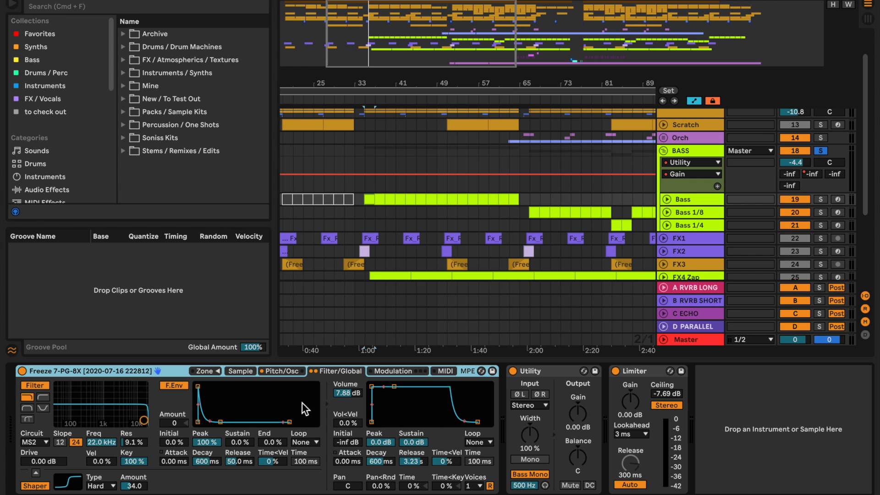
left_click(397, 372)
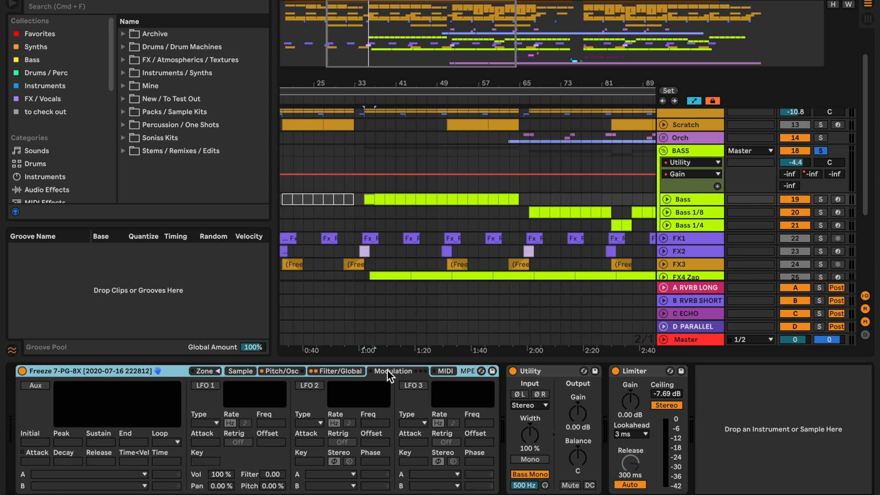
mouse_move(683, 216)
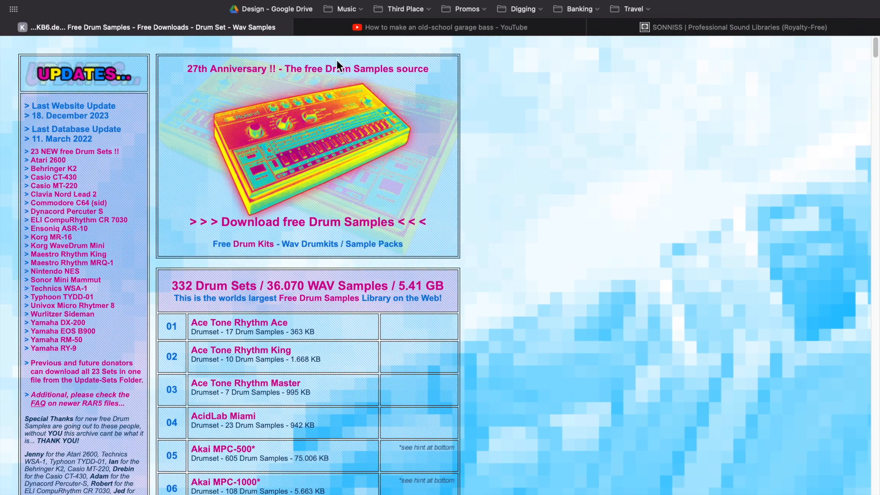
View the garage bass tutorial's PG-8X synth section, then return to the Live set
left_click(446, 27)
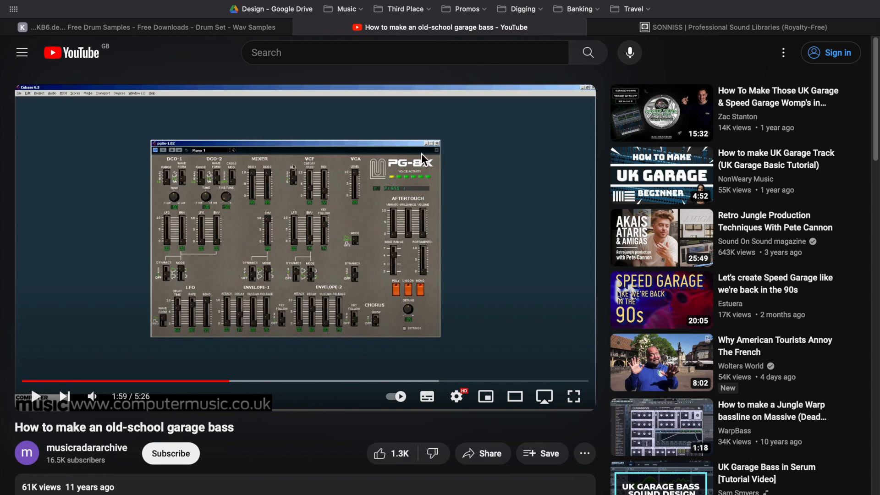
mouse_move(429, 173)
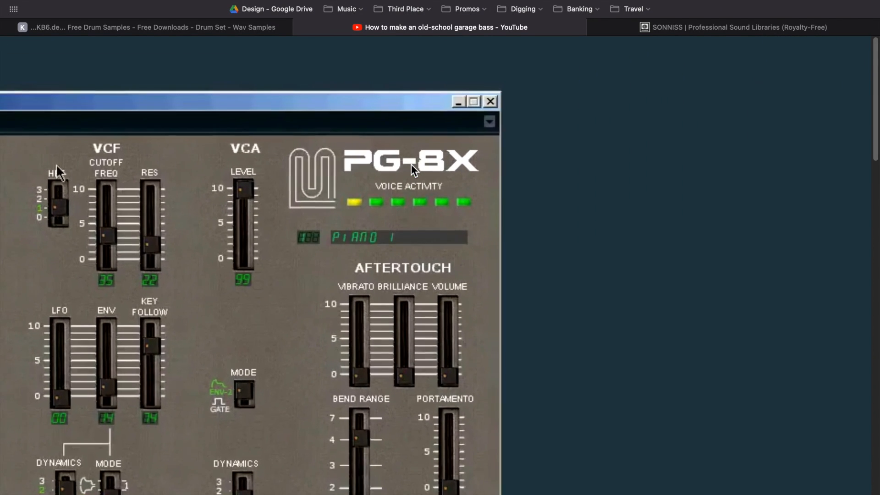
left_click(443, 27)
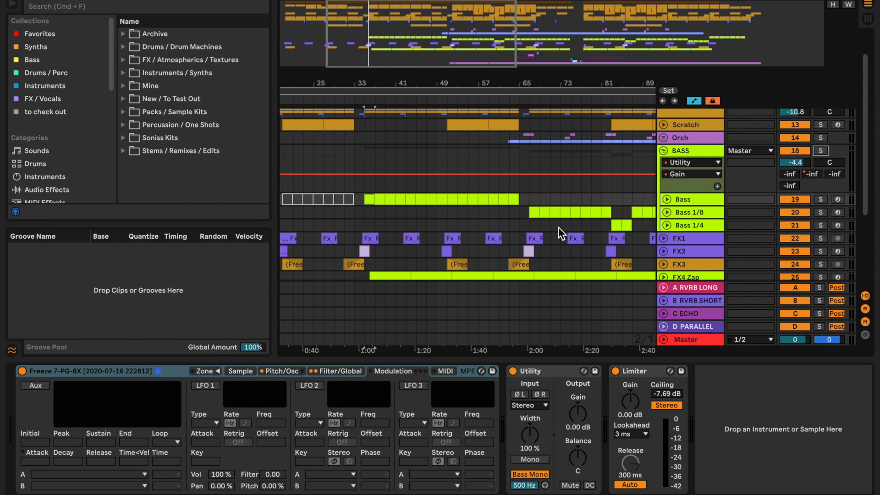
mouse_move(236, 399)
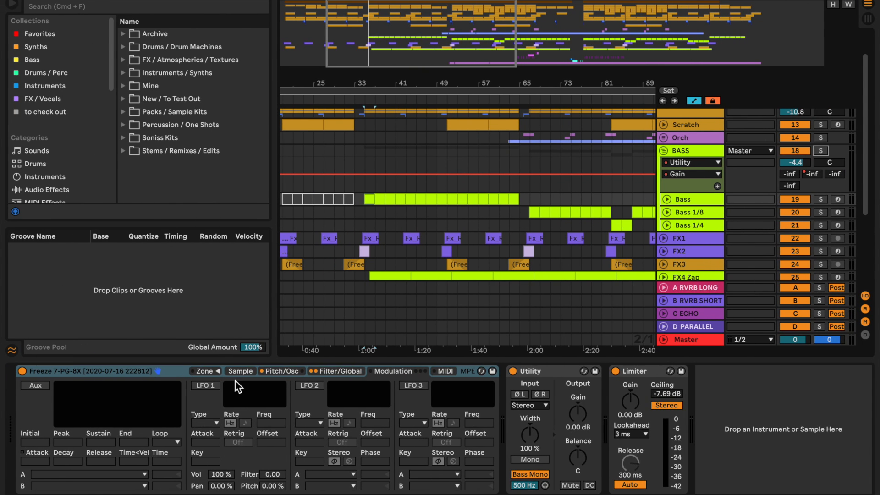
Revisit the Sampler's Sample waveform and pitch envelope pages
left_click(240, 371)
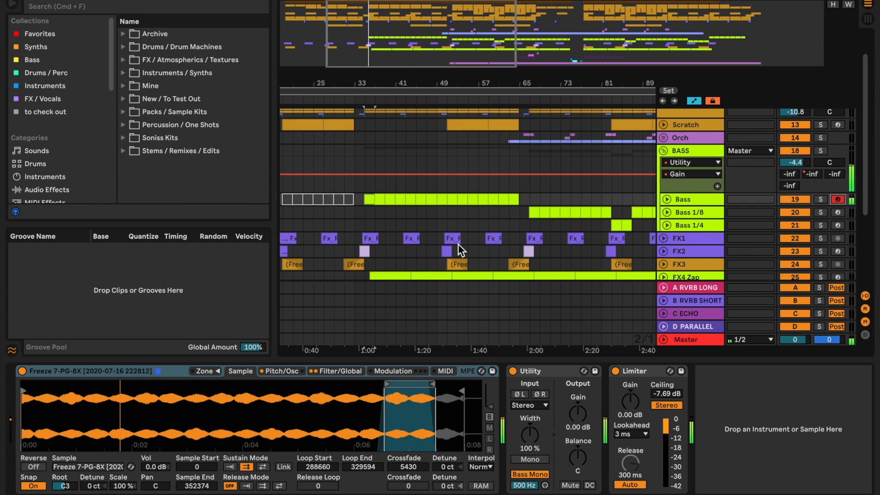
left_click(281, 370)
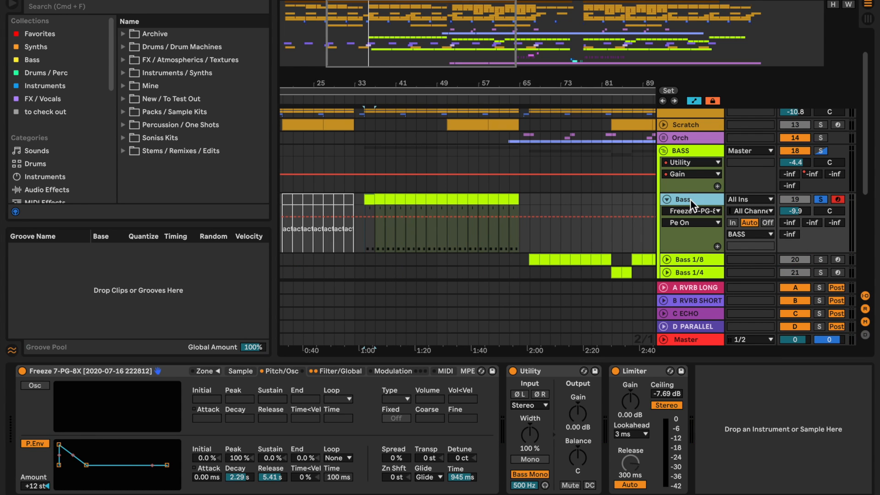
Show the BASS group's Concrete Chamber reverb, then open a Bass clip in the MIDI Note Editor
left_click(690, 199)
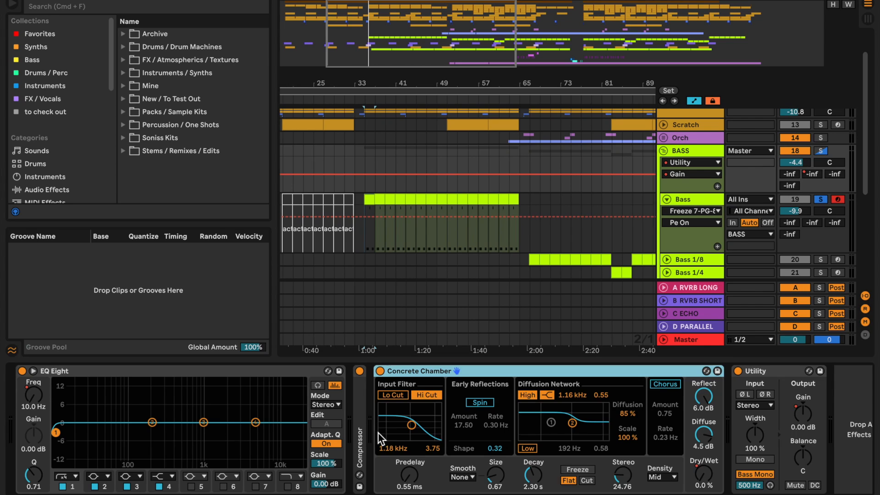
left_click(379, 372)
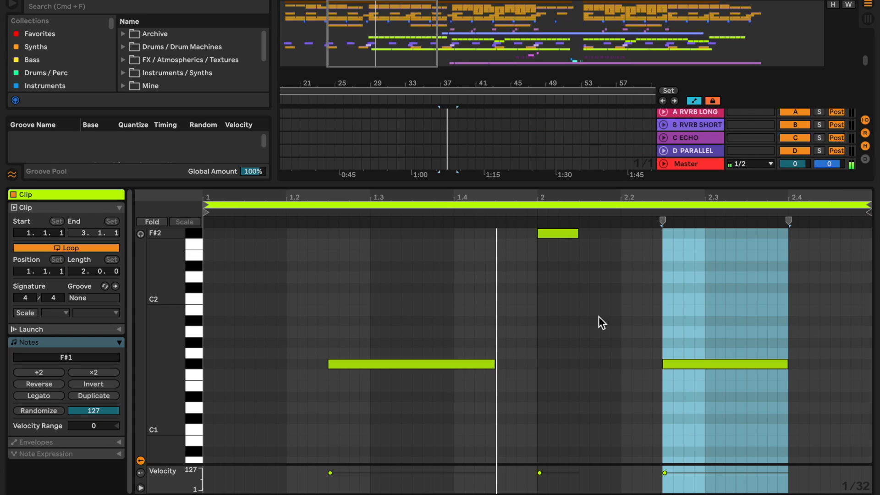
Scroll to the Bass 1/8 track and its Sampler's 1/8-synced LFO volume modulation
scroll("down", 3)
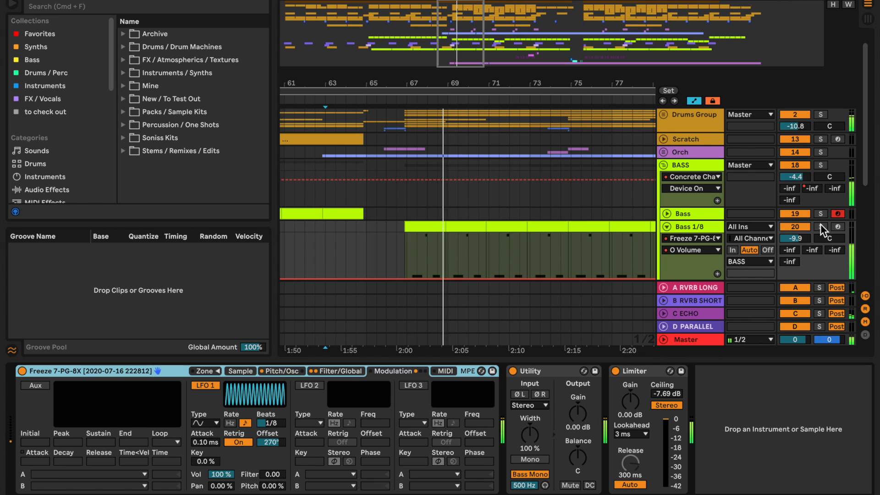
View an FX track's frequency shifter, delays and auto pan chain, then solo Bass 1/8
left_click(820, 226)
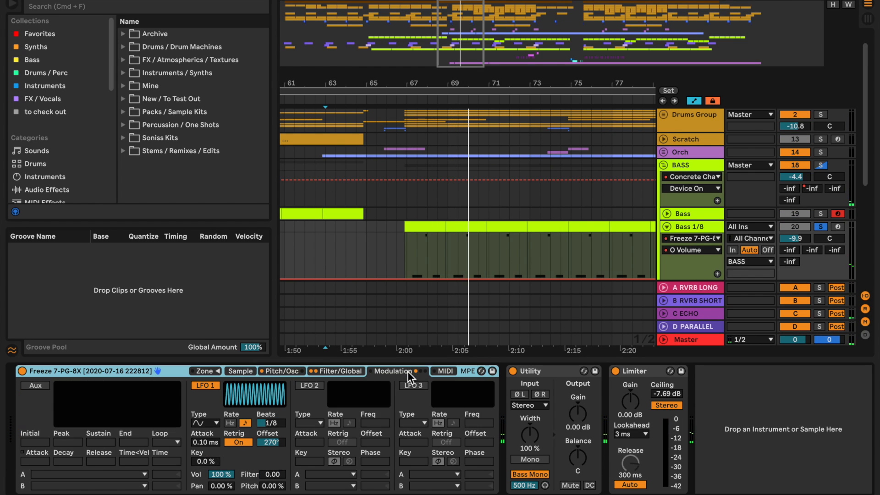
mouse_move(228, 409)
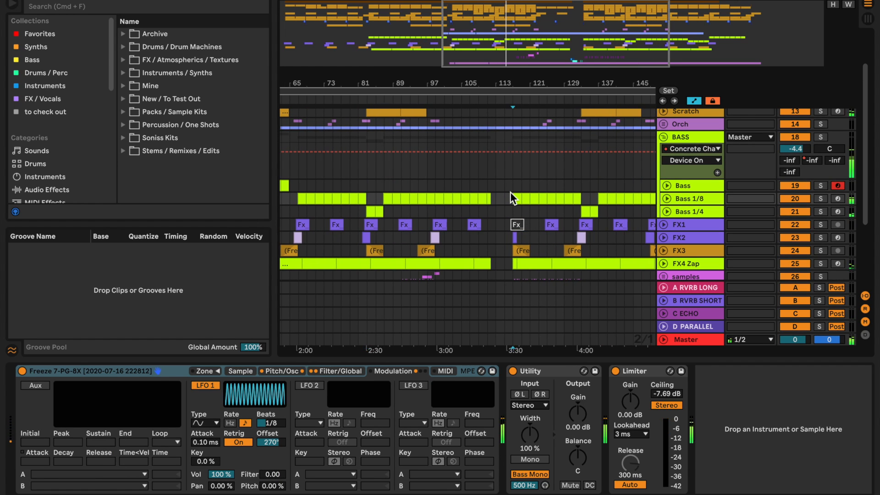
left_click(282, 370)
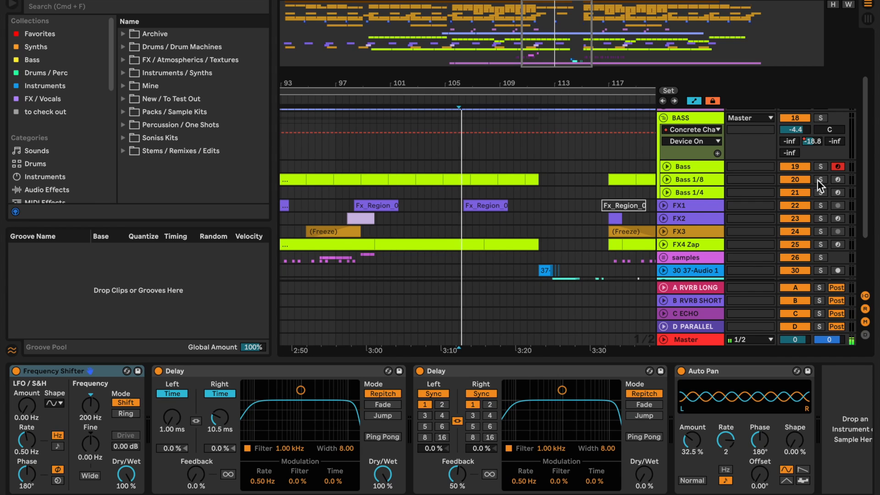
left_click(688, 179)
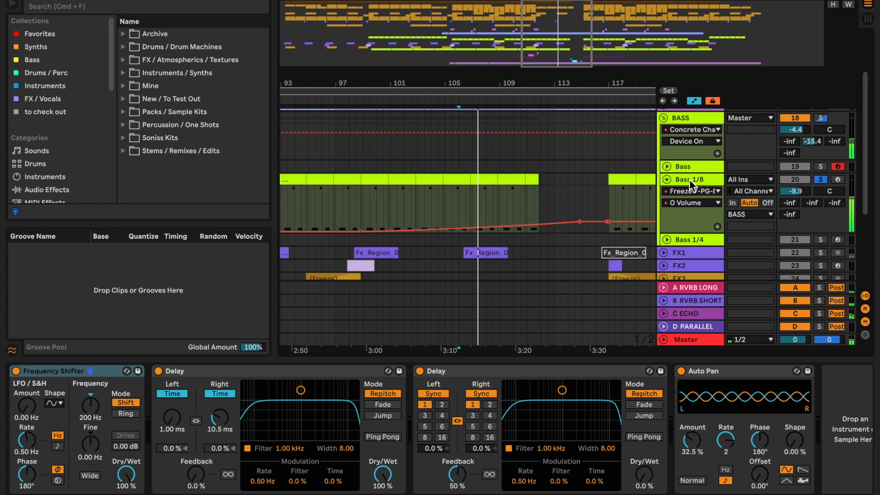
Unsolo Bass 1/8 so the folded, full track list can be laid out
left_click(684, 180)
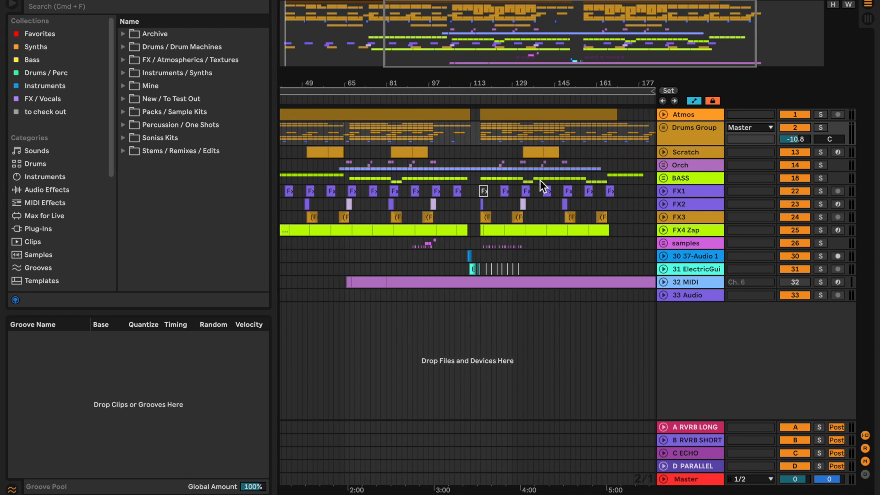
Unfold the Orch group and solo ORCH Layer, showing EQ Eight, Utility and Tuner
left_click(662, 165)
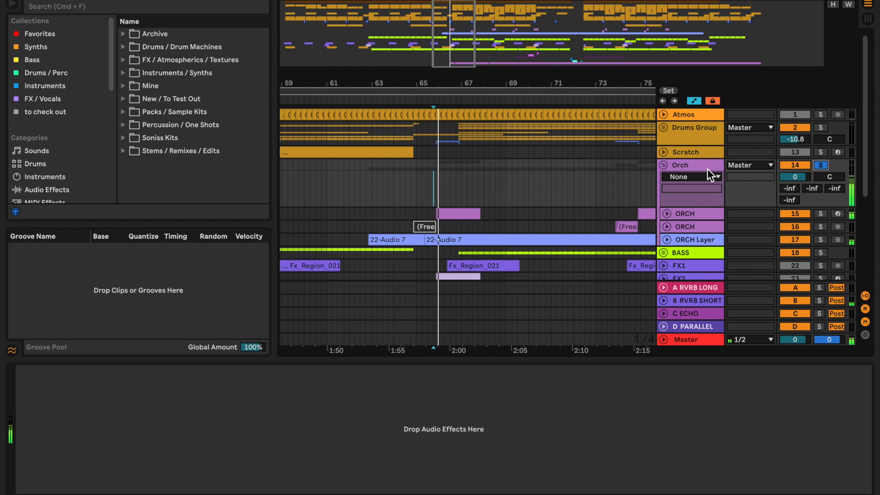
left_click(684, 214)
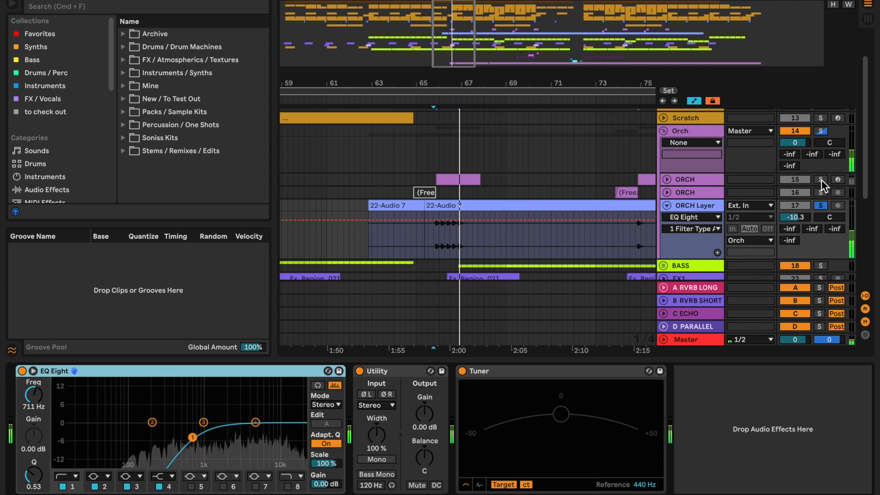
Select the second ORCH track to show its Sampler holding the ORCH HIT C4 sample
left_click(820, 180)
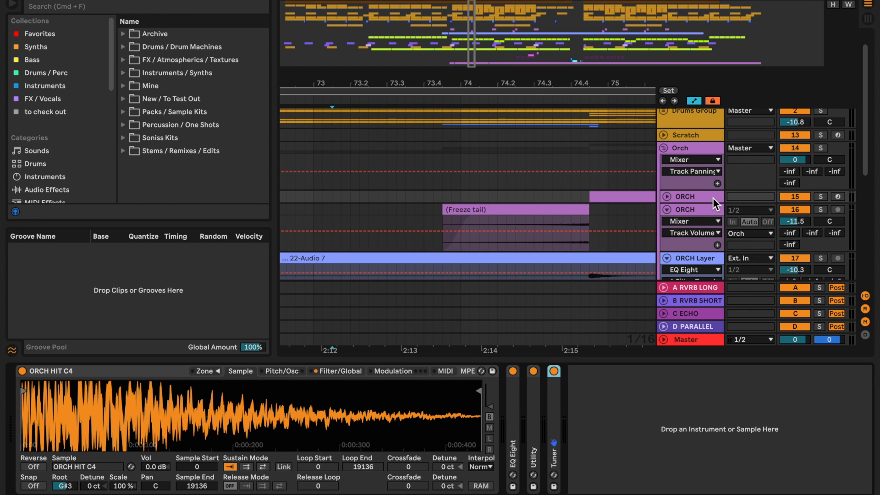
List the browser's Audio Effects and expand the Reverb & Resonance folder
scroll("down", 3)
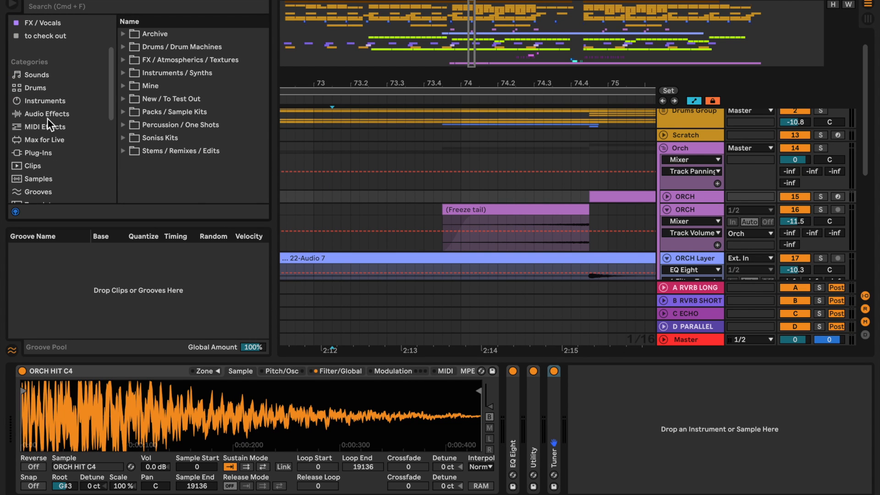
left_click(47, 113)
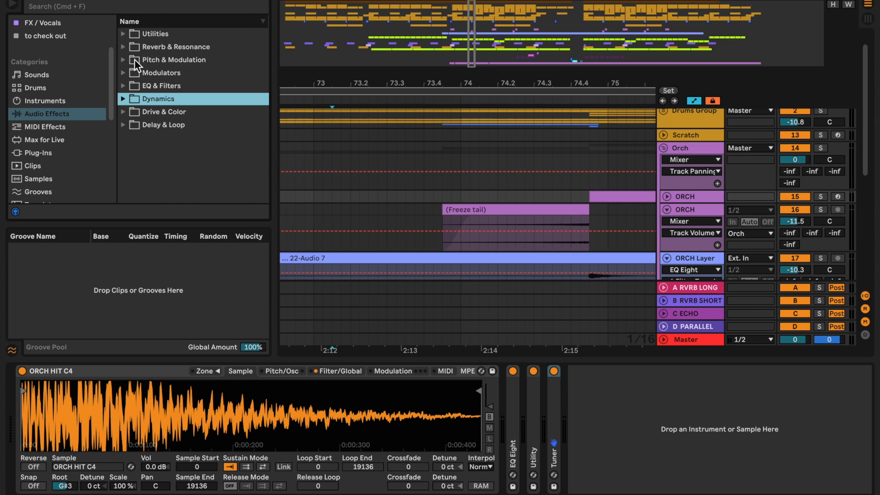
left_click(123, 47)
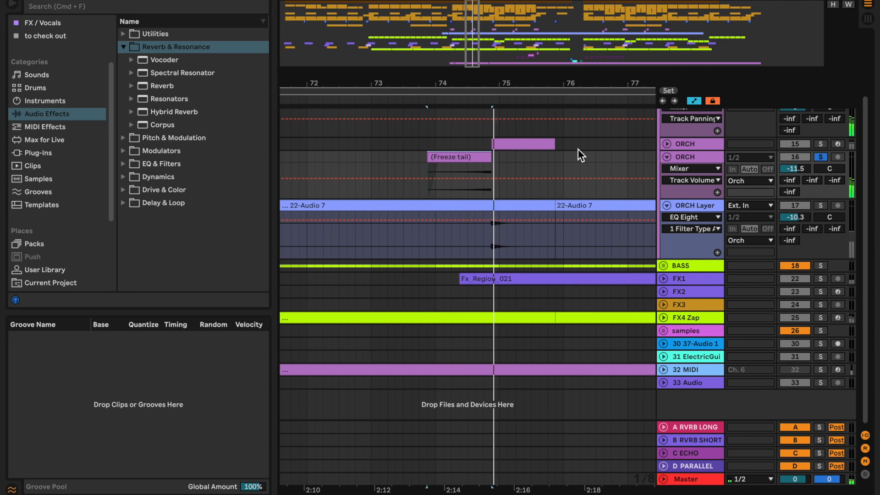
Scroll the User Library's FX rack .adg presets in the browser
scroll("down", 3)
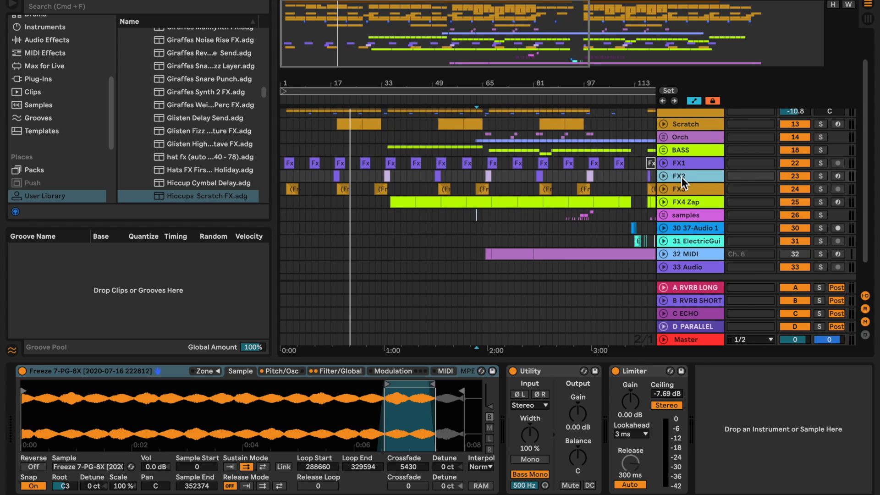
Solo FX2 and zoom in on its clips and track volume automation
left_click(820, 176)
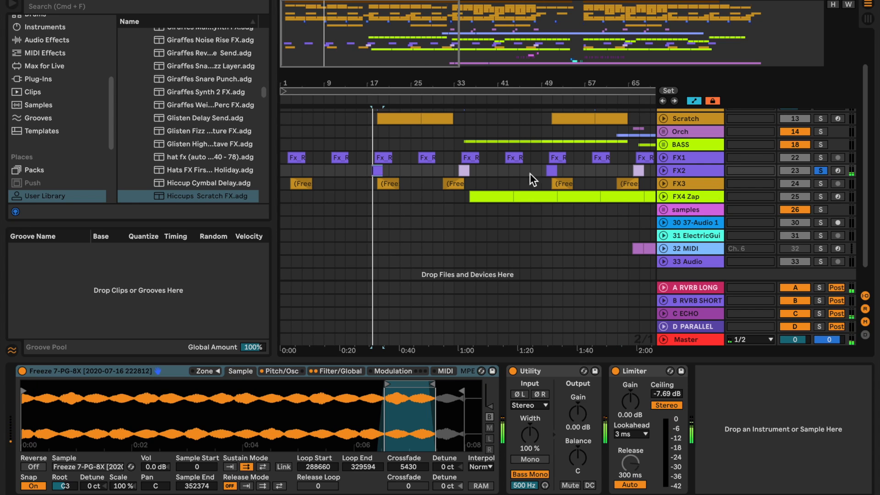
left_click(664, 170)
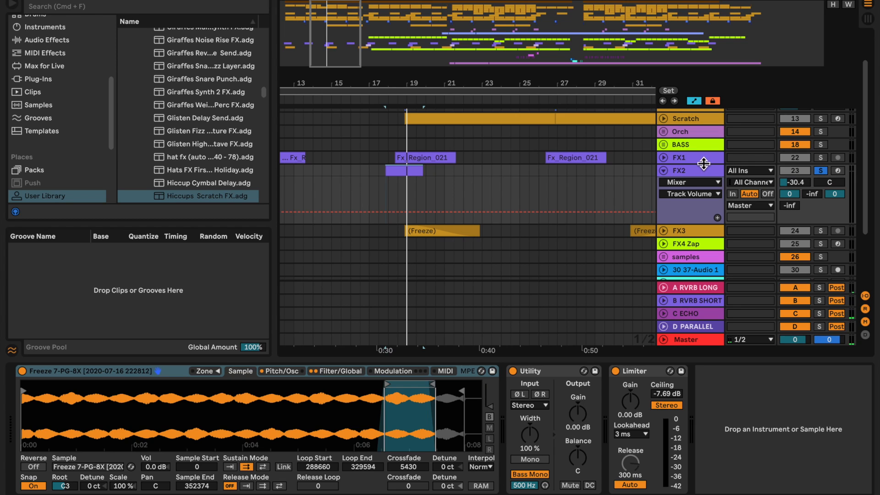
mouse_move(762, 160)
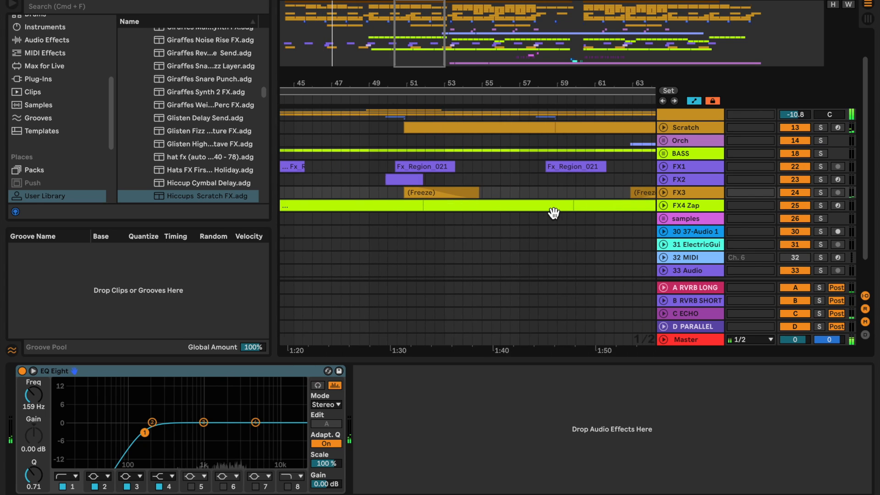
Select the FX4 Zap clip to inspect it before viewing the spring Convolution Reverb Pro
left_click(663, 205)
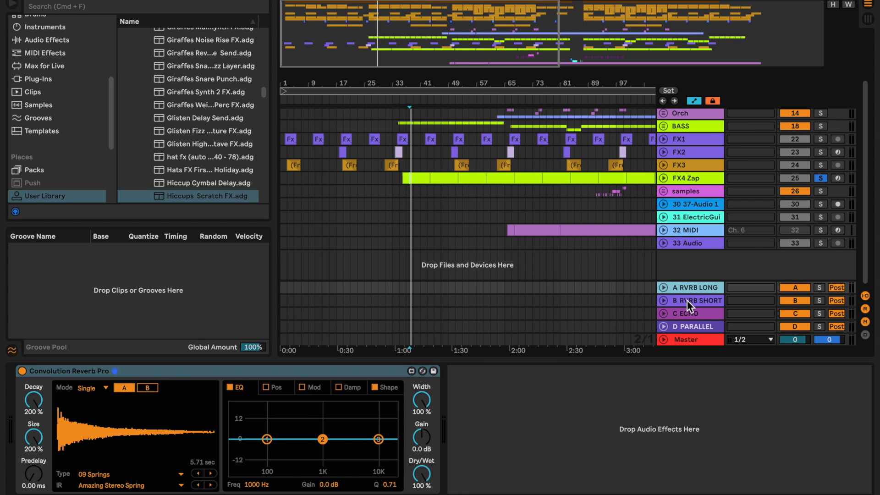
Inspect the return tracks' Echo, Compressor and low-cut EQ Eight, then reveal 32 MIDI and 33 Audio
left_click(689, 314)
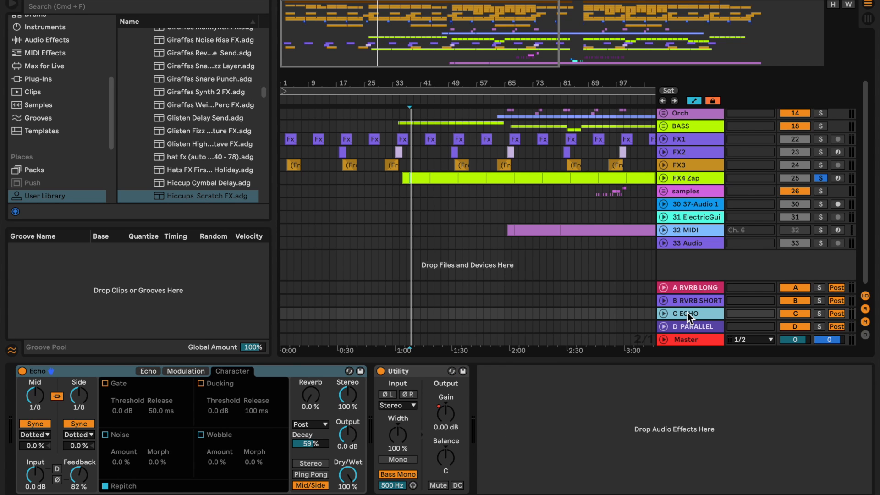
left_click(691, 327)
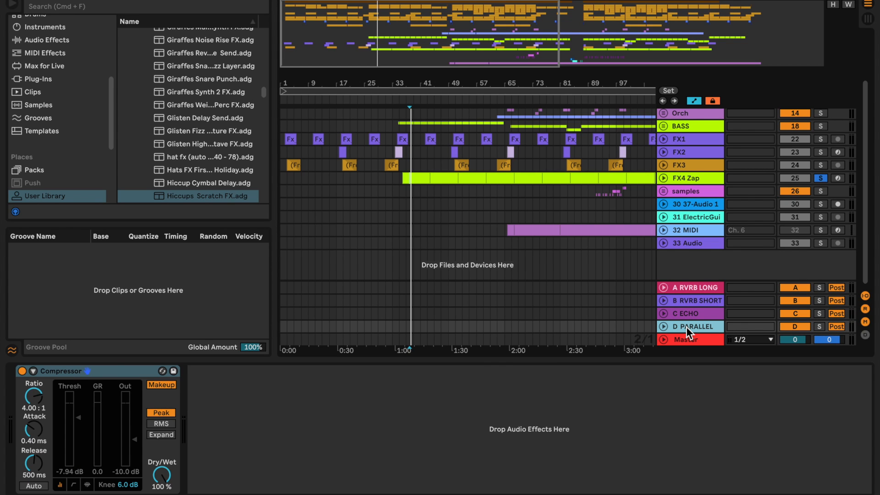
left_click(691, 313)
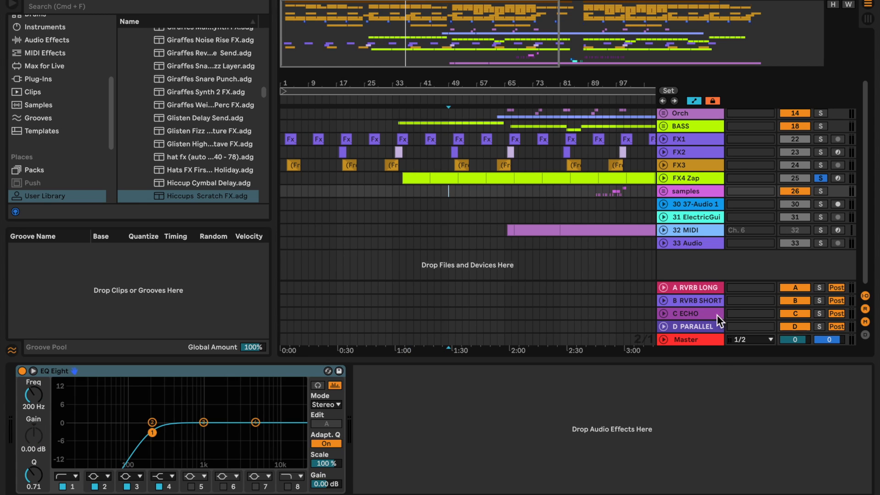
left_click(700, 288)
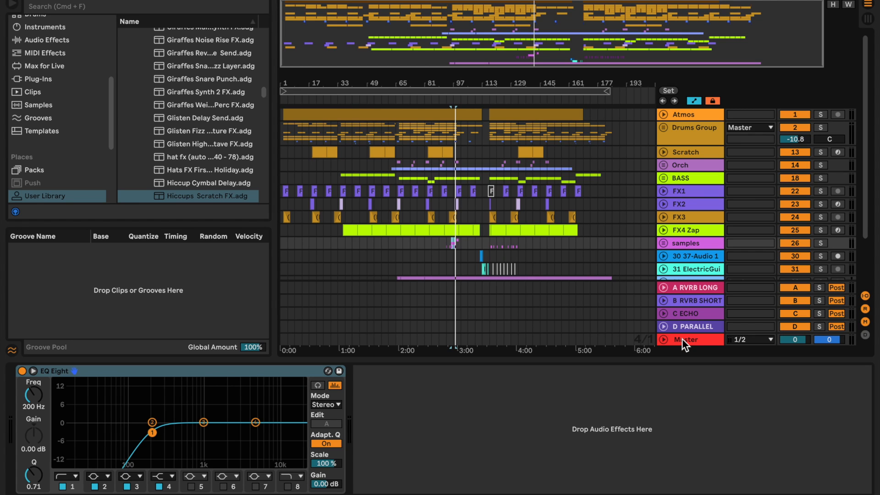
mouse_move(417, 142)
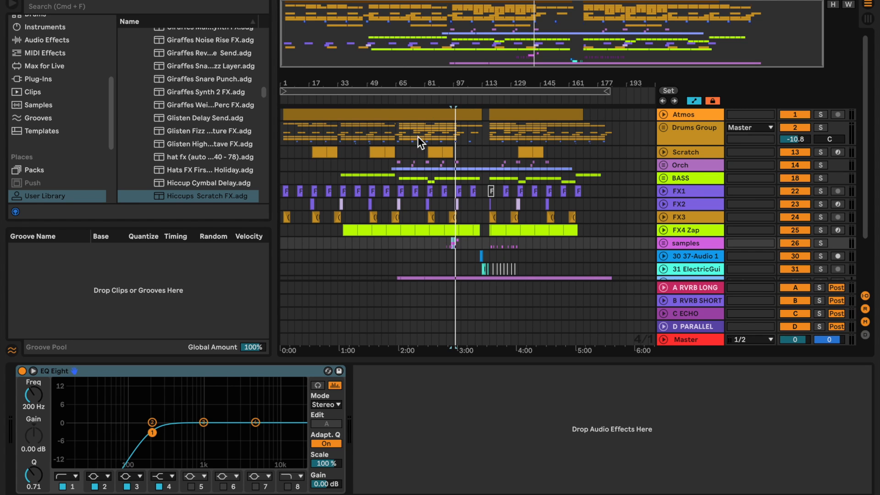
scroll("down", 3)
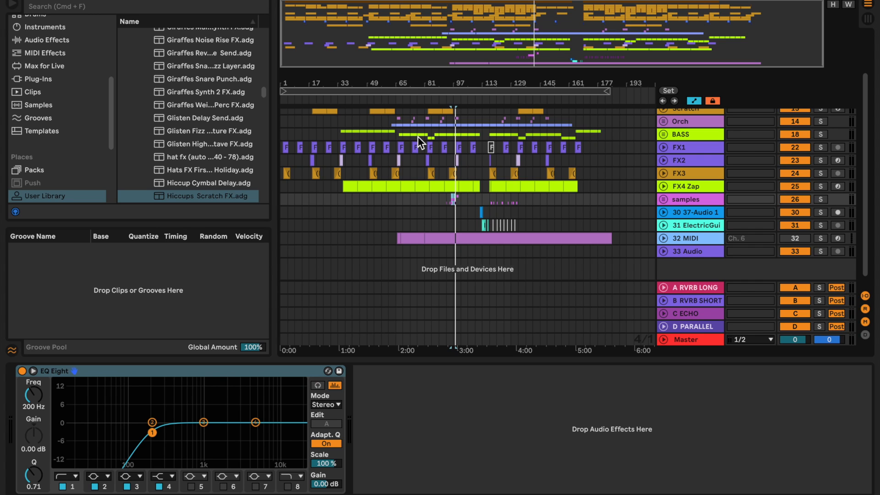